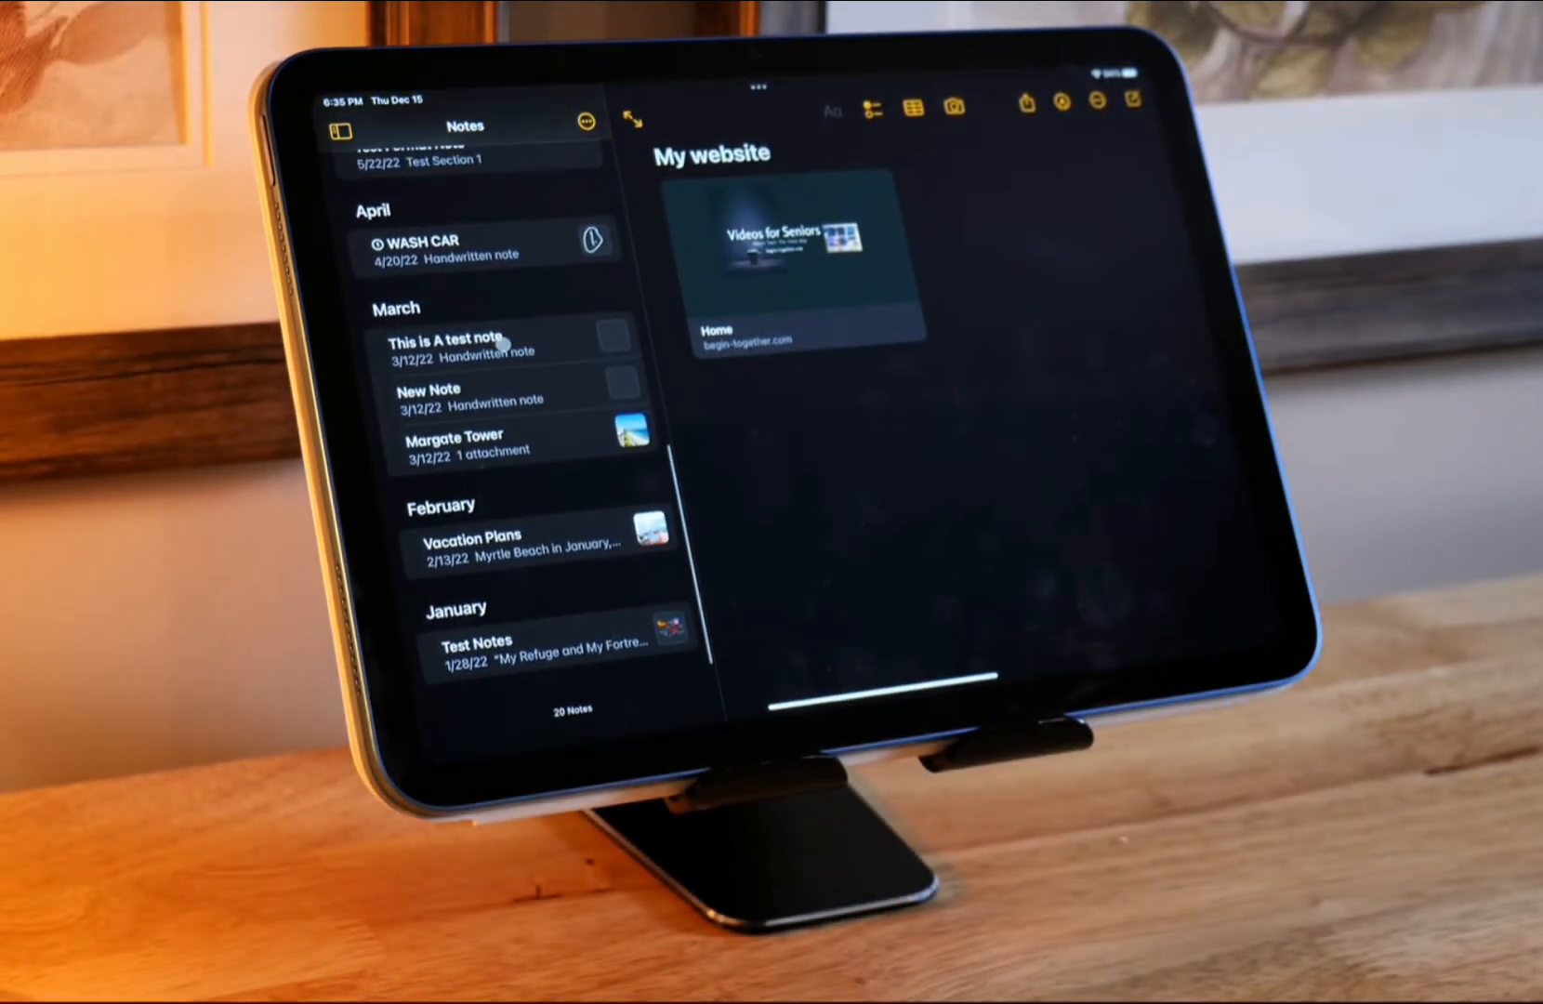
Select the Finances subfolder under Personal, showing its RESOURCE, DETAIL and Digital Notebook notes
click(455, 437)
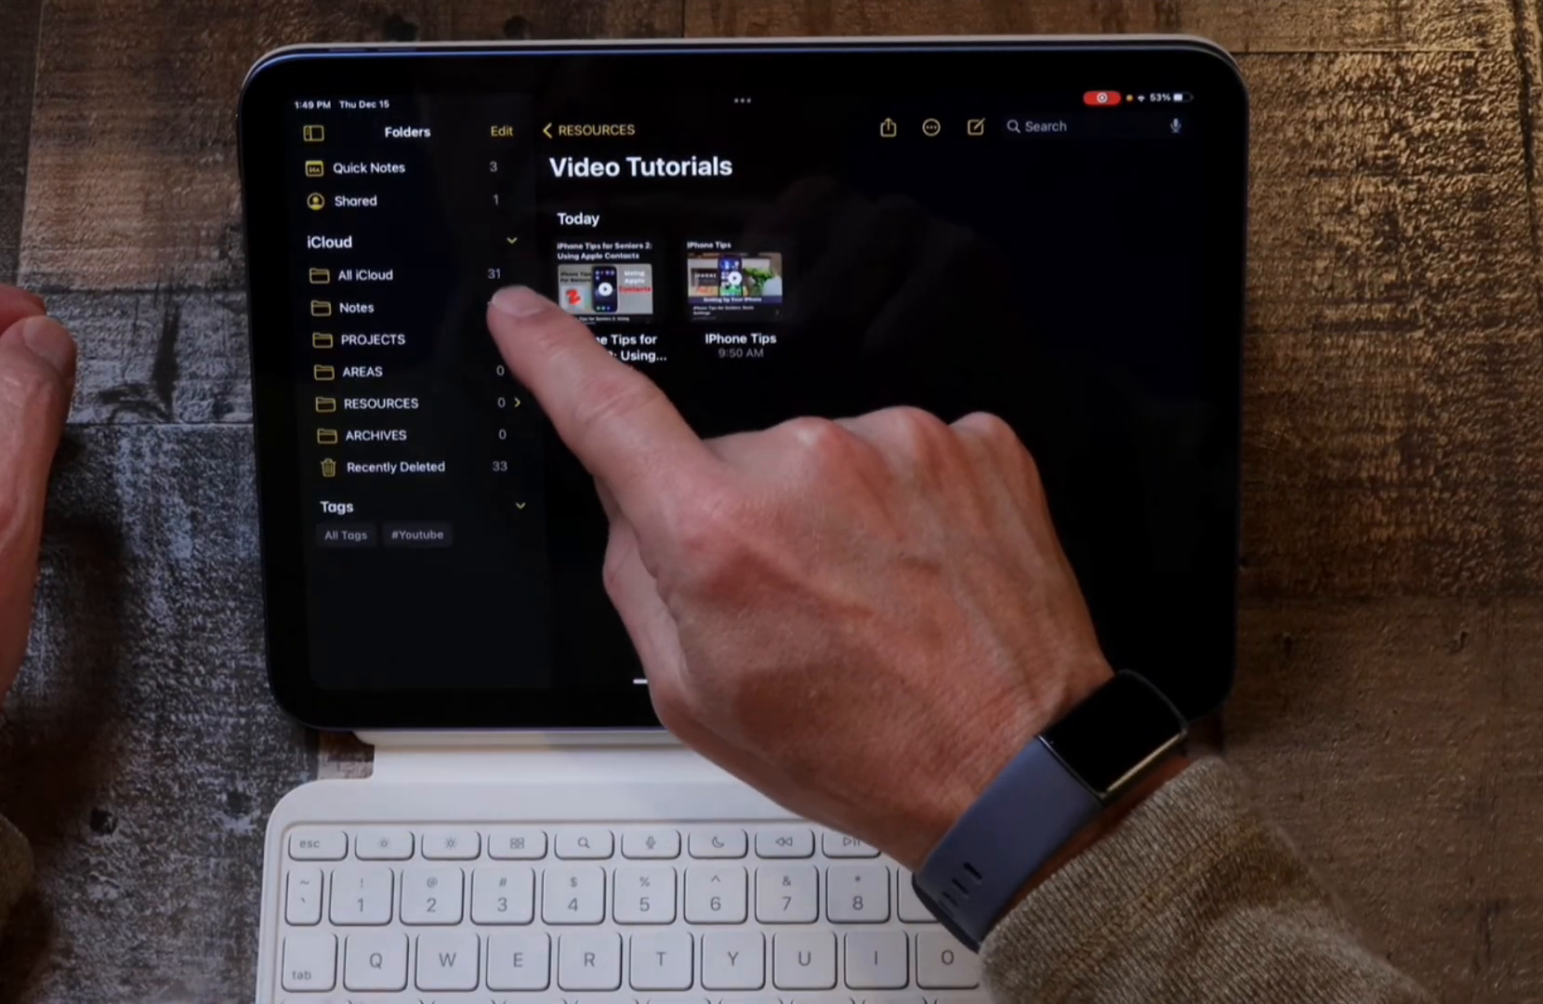
click(515, 403)
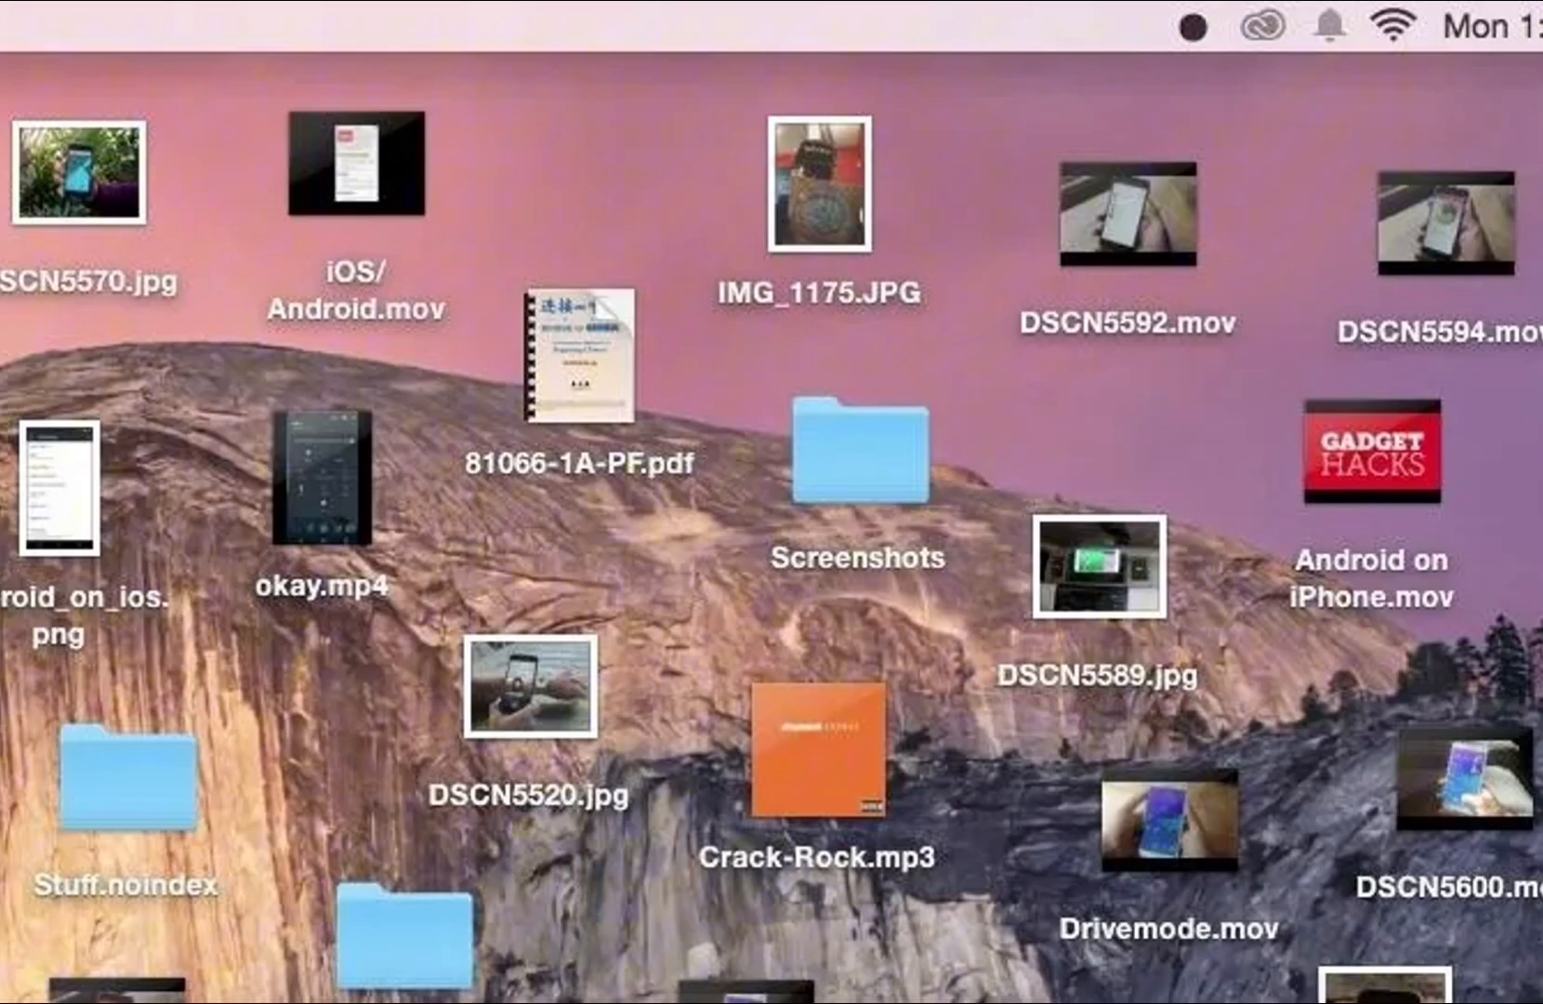
click(643, 967)
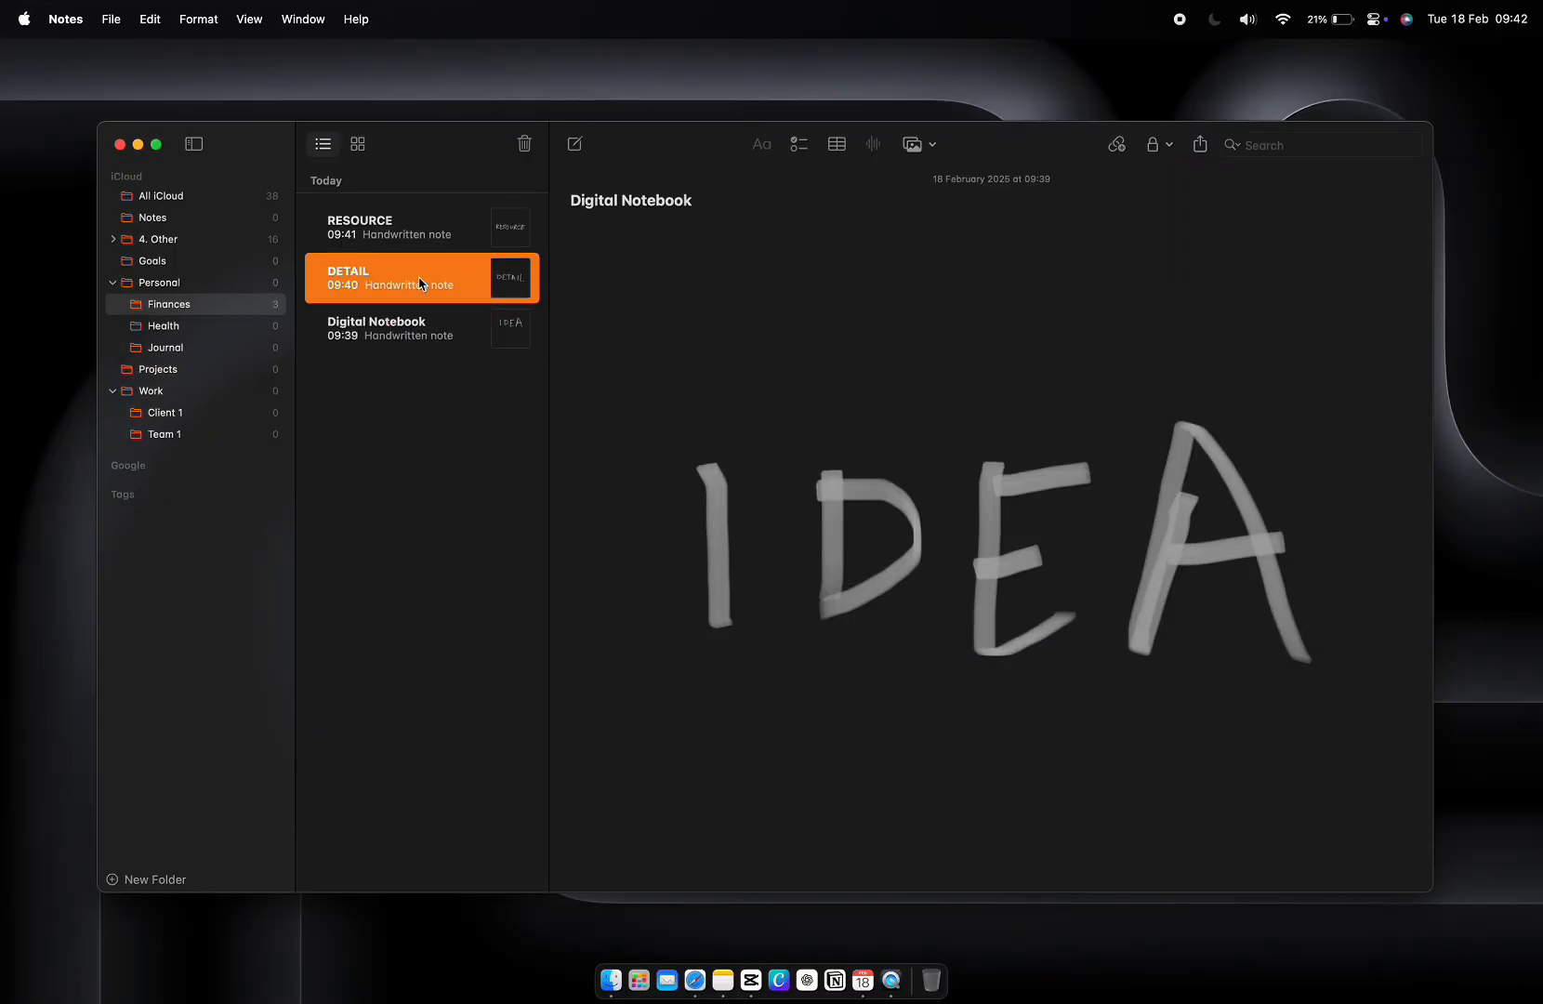
Create top-level folders named Work, Personal and Projects alongside Goals
click(403, 227)
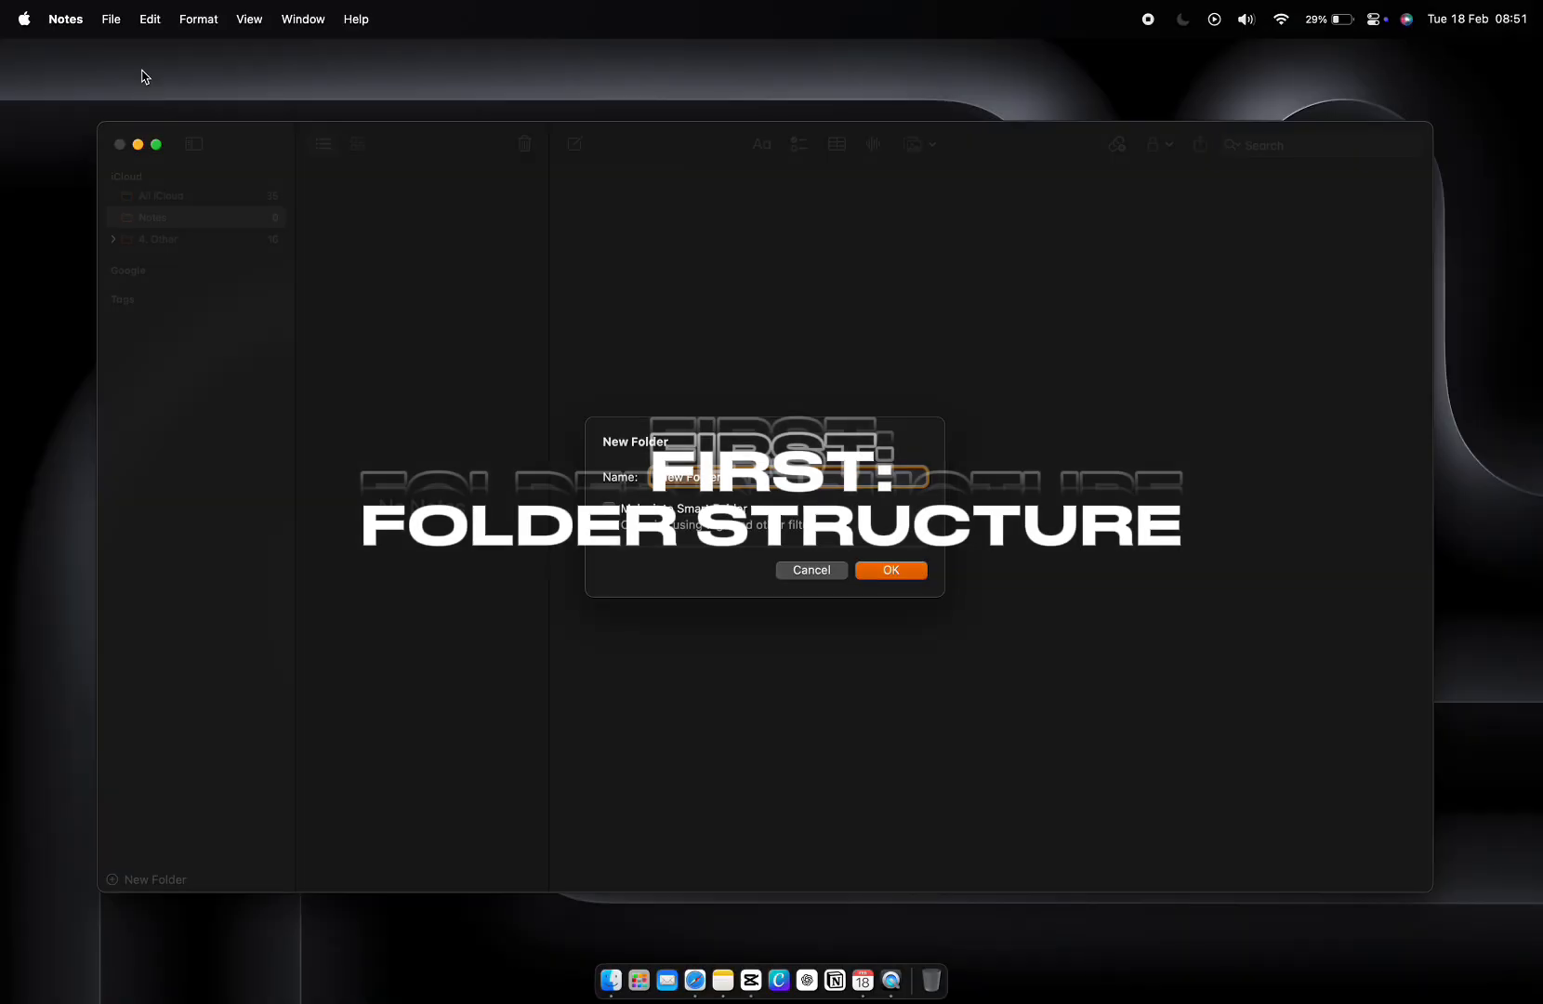
text(Work)
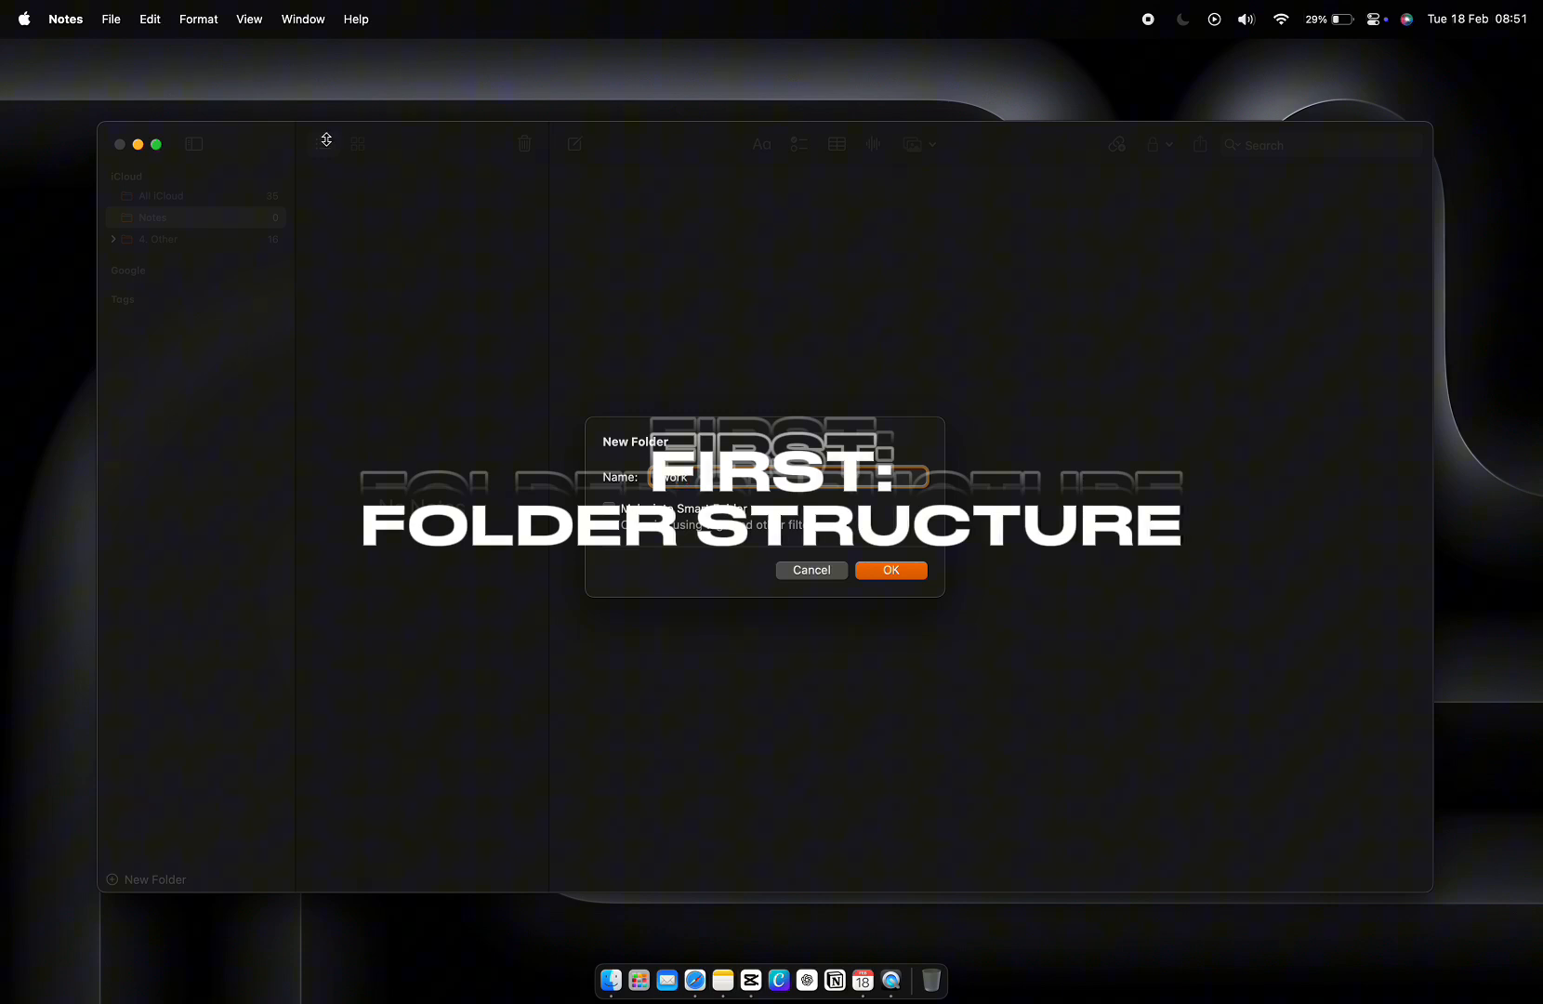
text(Persona)
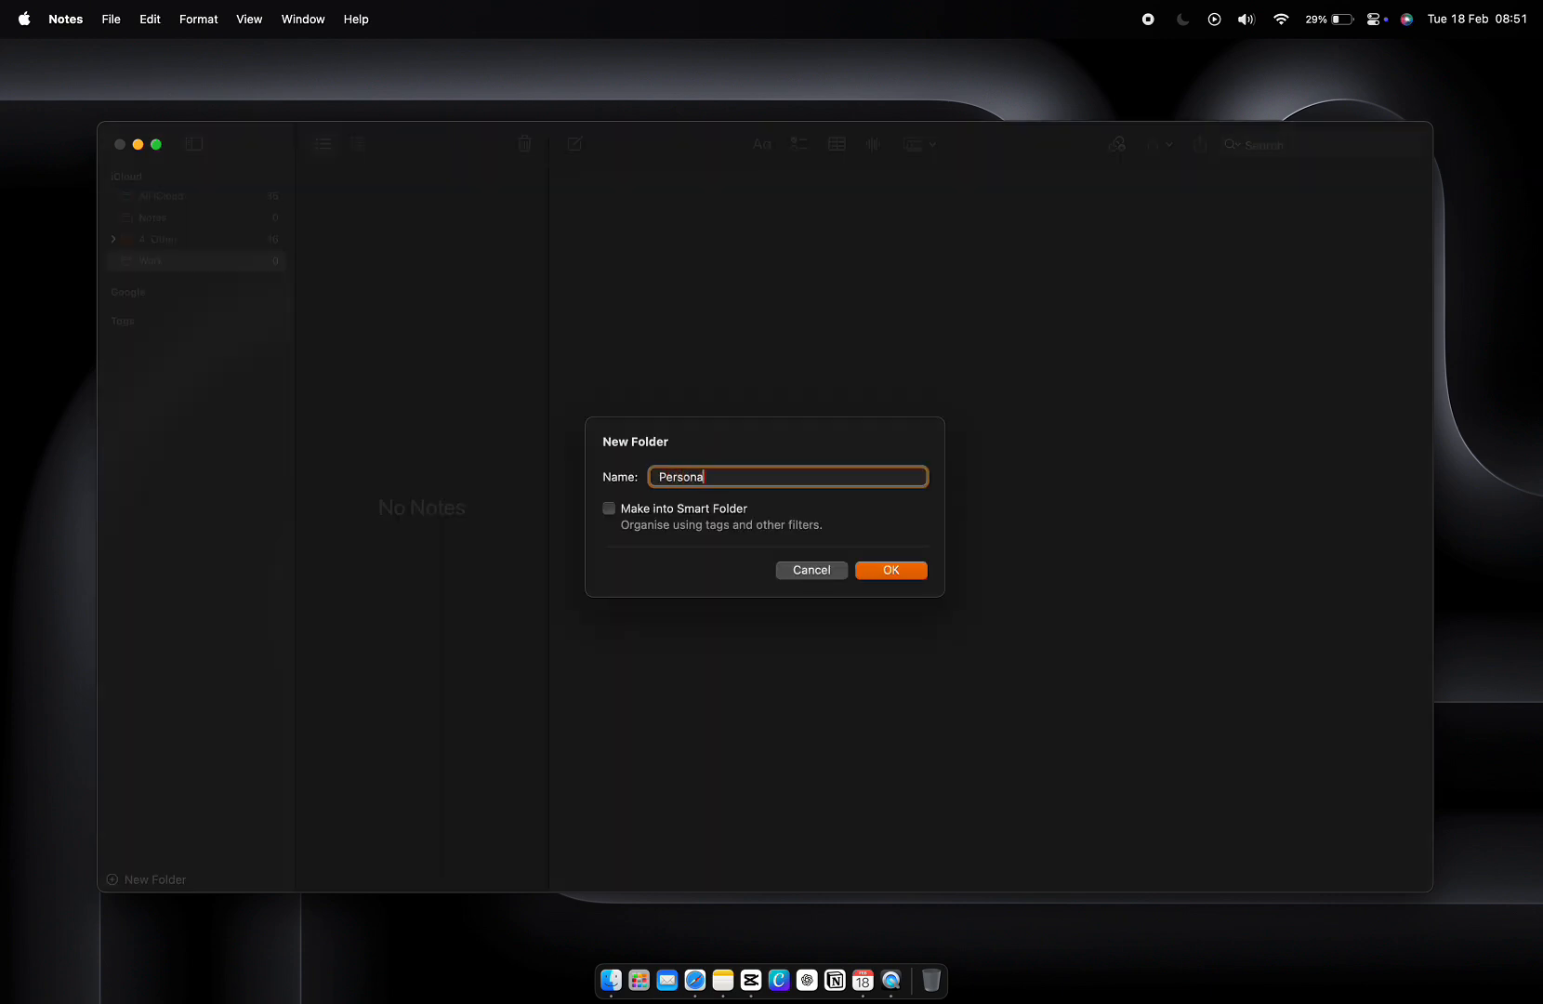
text(Projects)
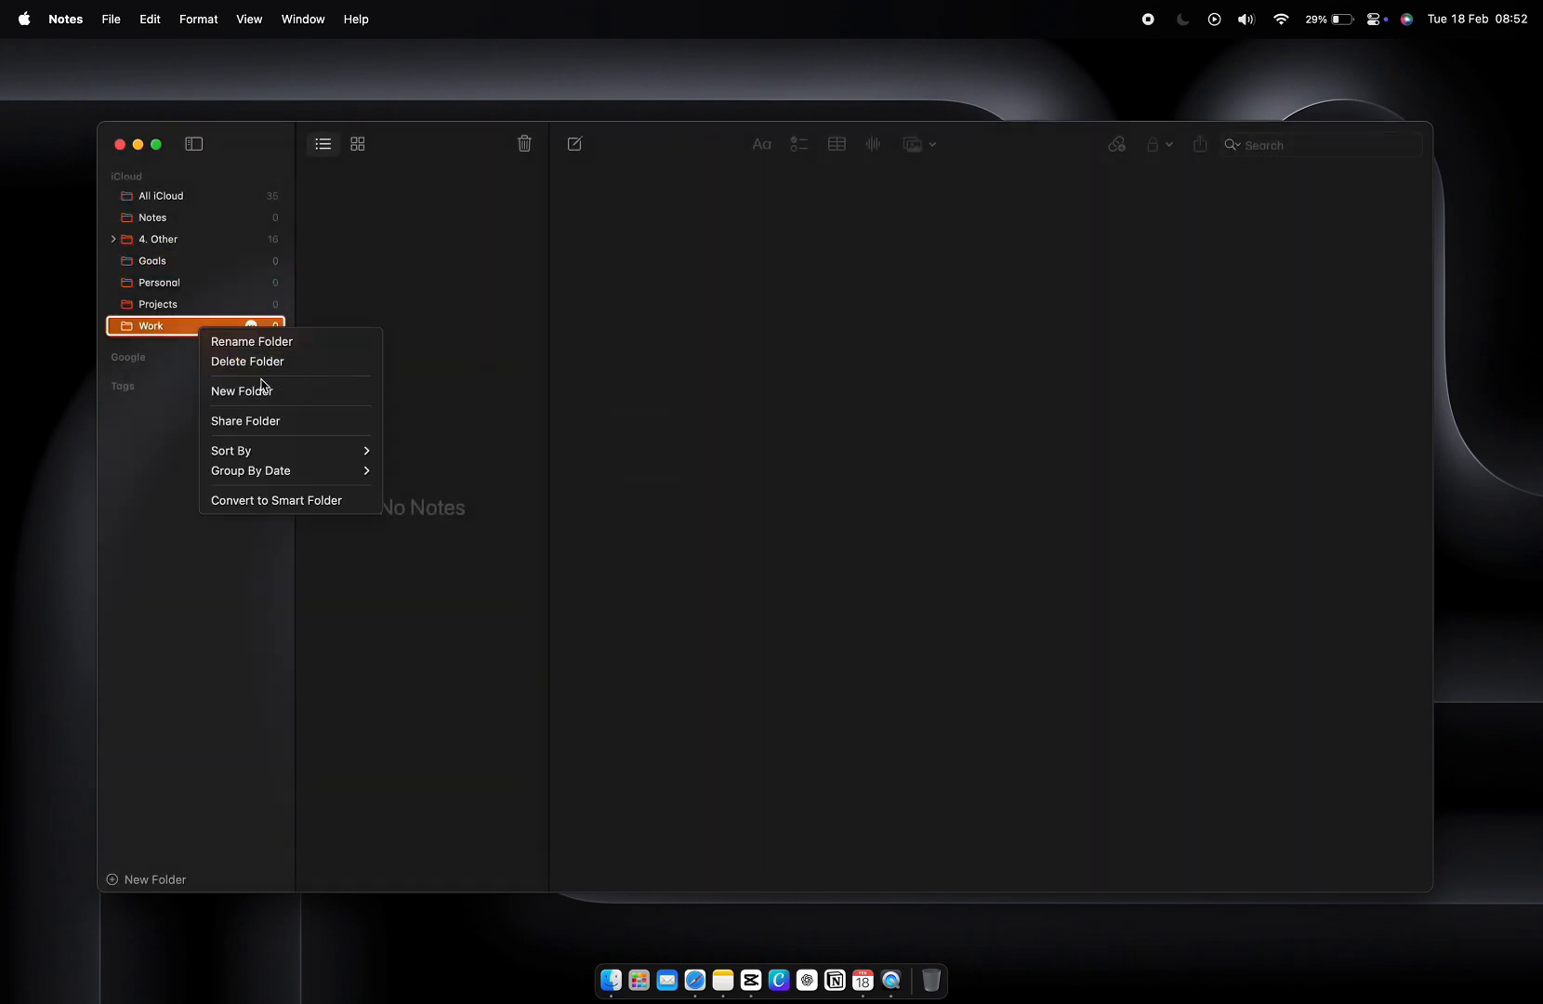
Add a new subfolder nested inside the Work folder
click(242, 391)
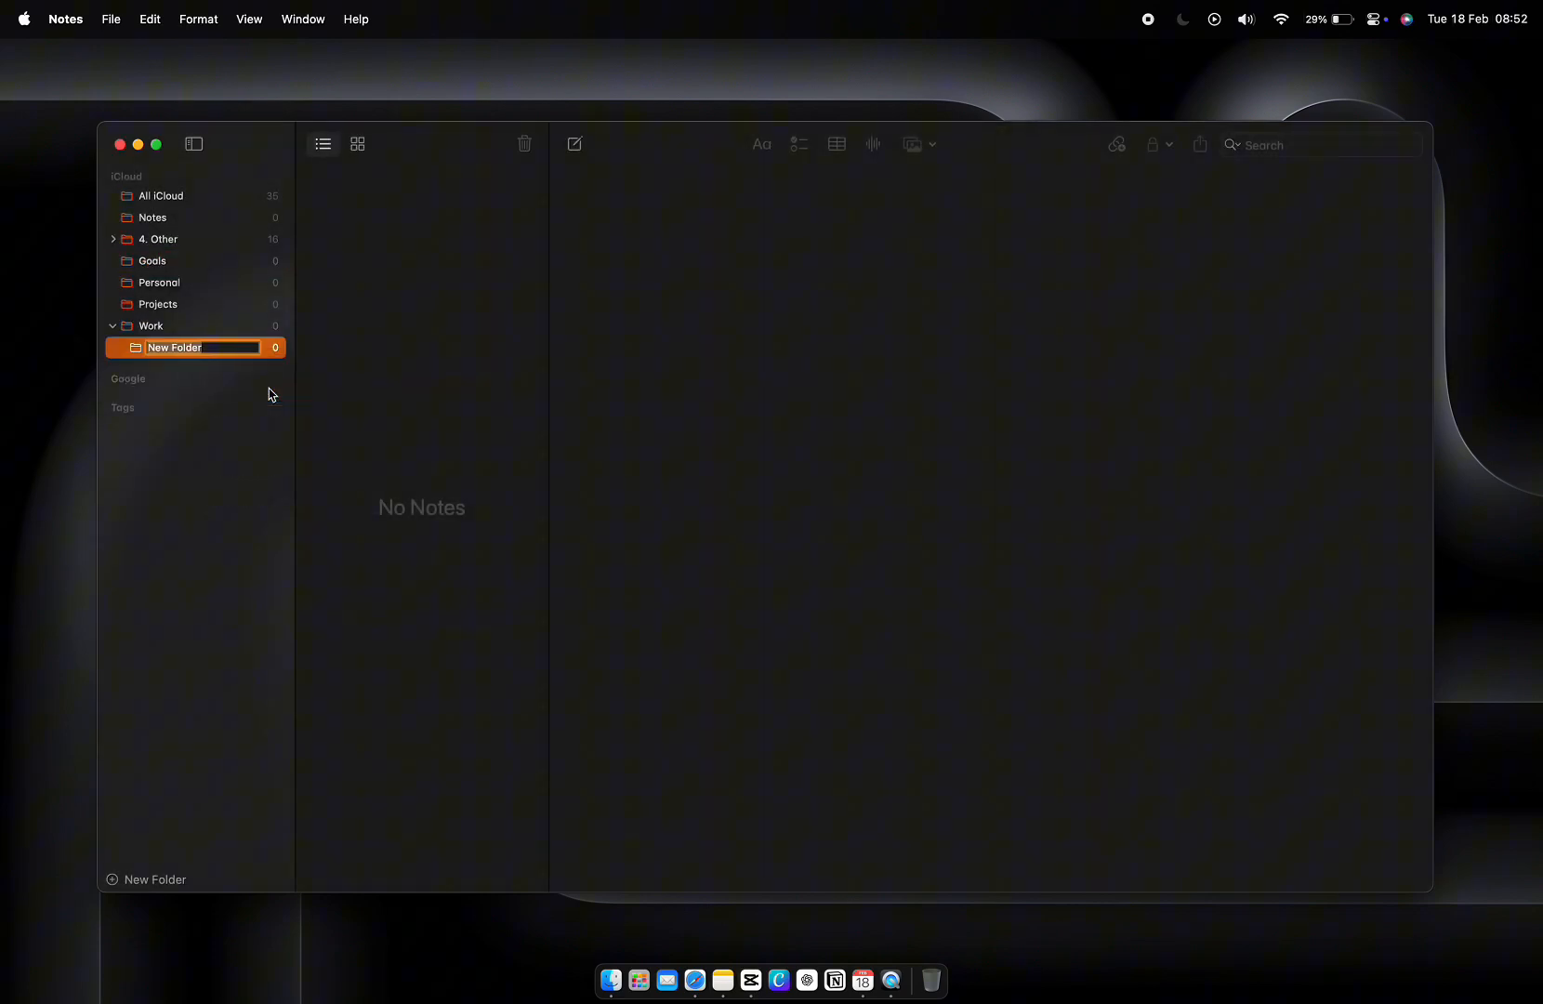